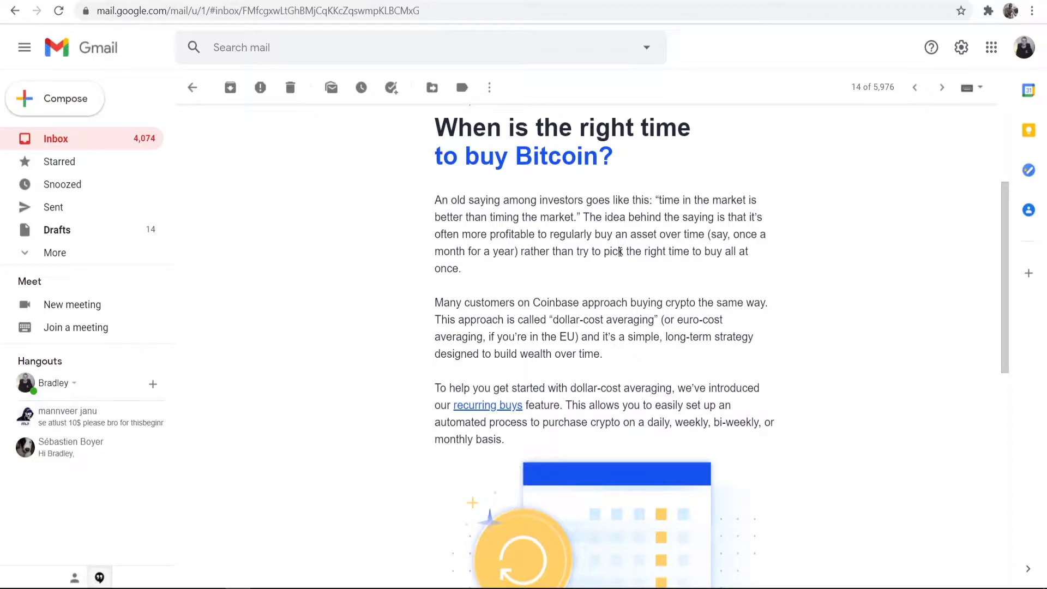
{"action": "mouse_move", "coordinate": [559, 327]}
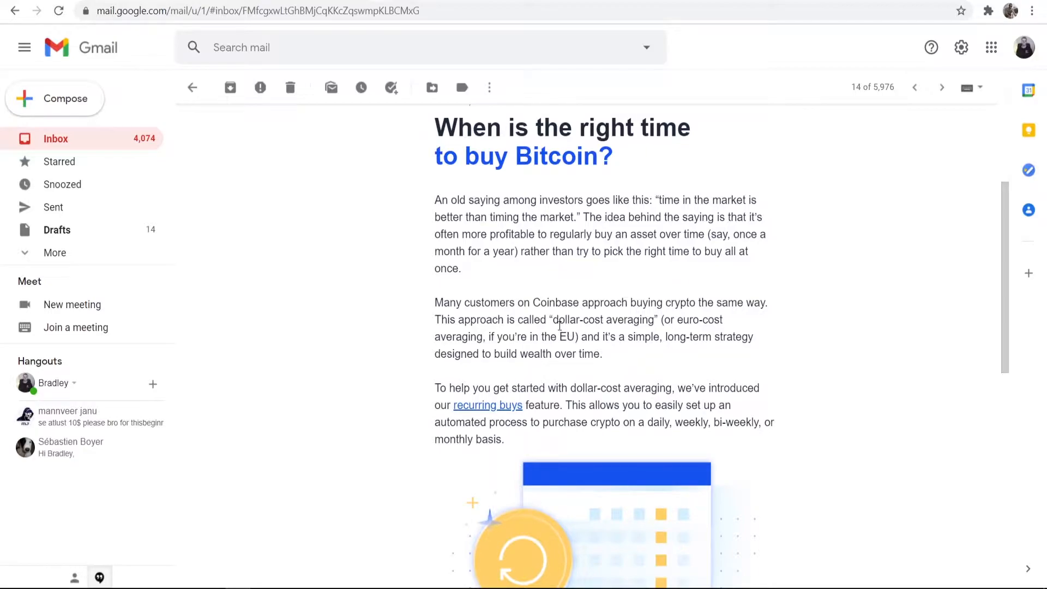
{"action": "mouse_move", "coordinate": [561, 323]}
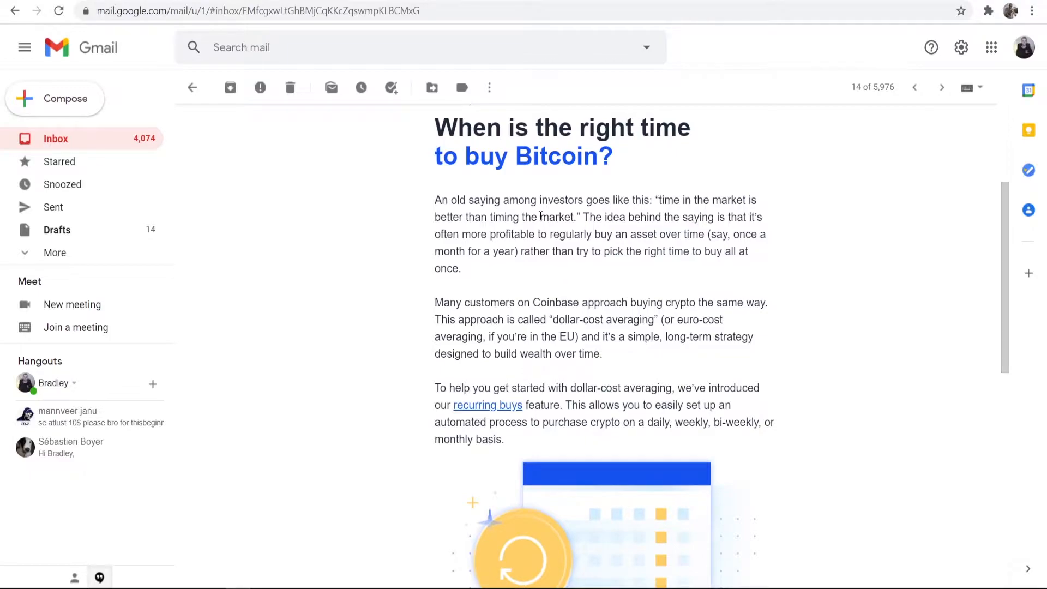
{"action": "mouse_move", "coordinate": [570, 233]}
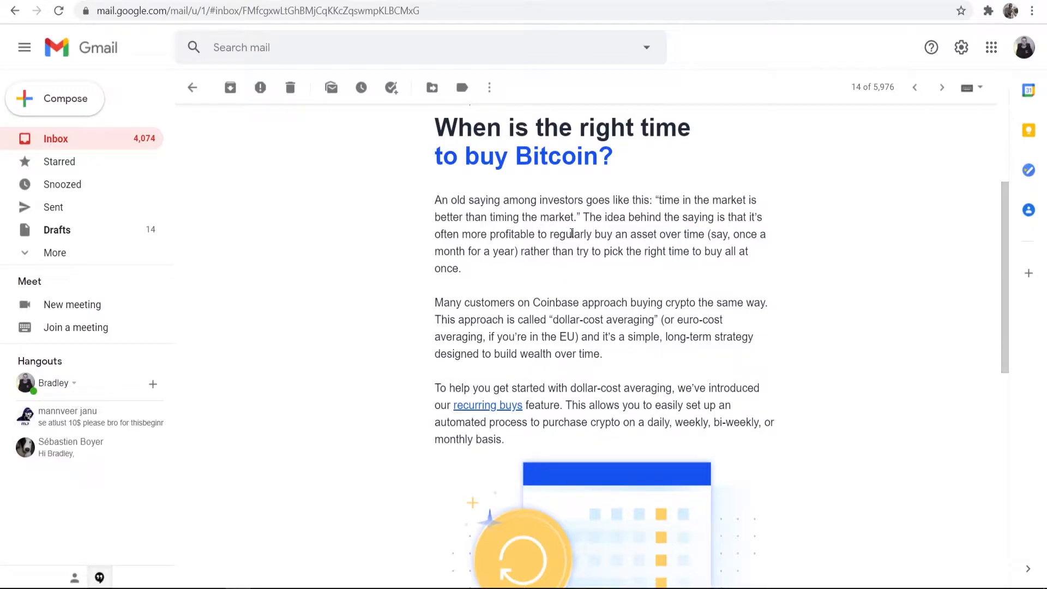
{"action": "mouse_move", "coordinate": [688, 231]}
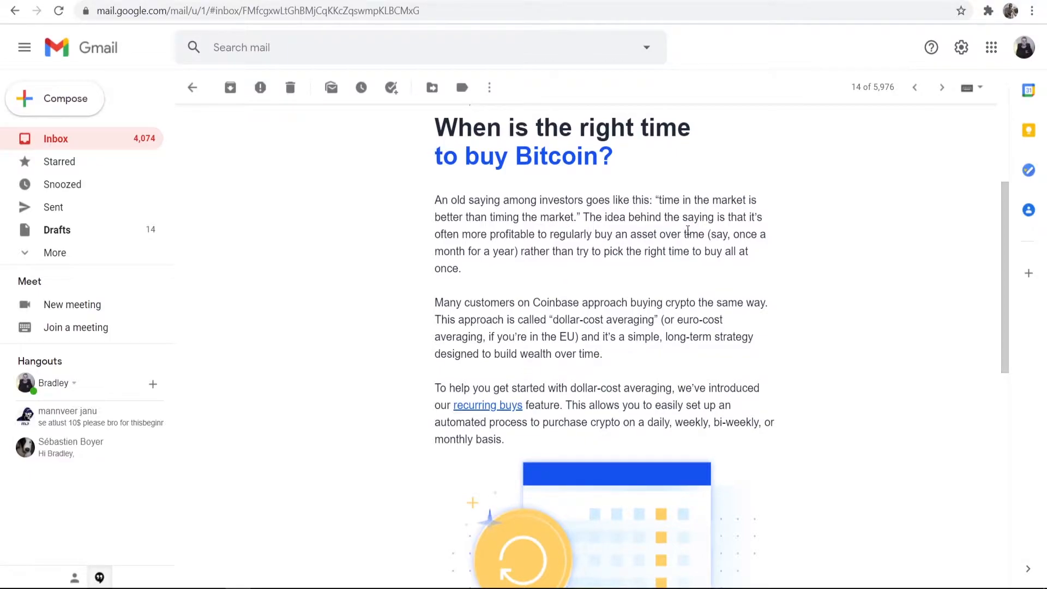
Step: Start a new crypto purchase from the Coinbase Portfolio page via Buy / Sell
{"action": "left_click", "coordinate": [487, 404]}
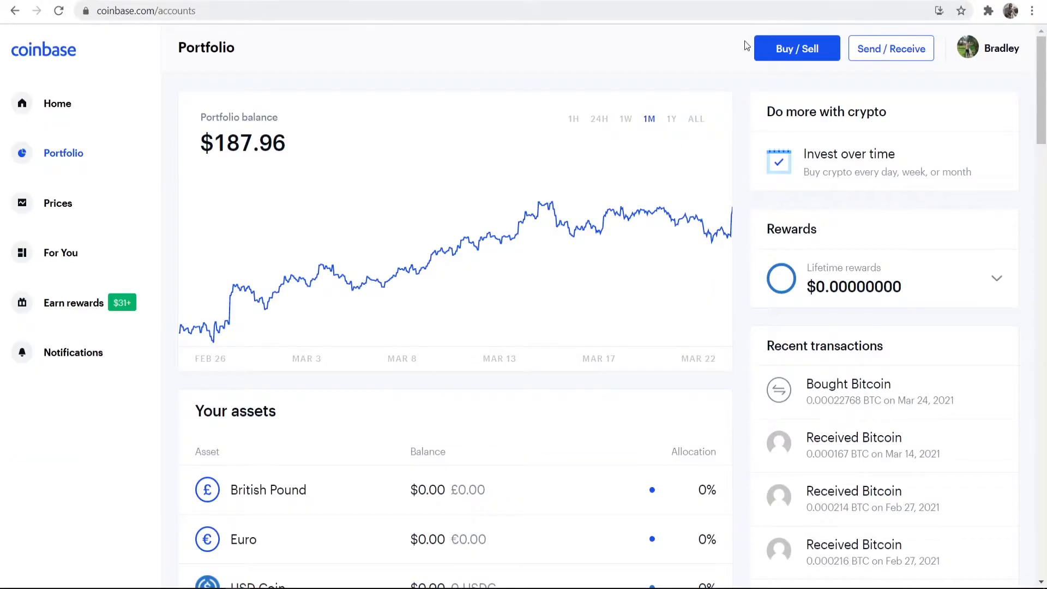
{"action": "mouse_move", "coordinate": [462, 70]}
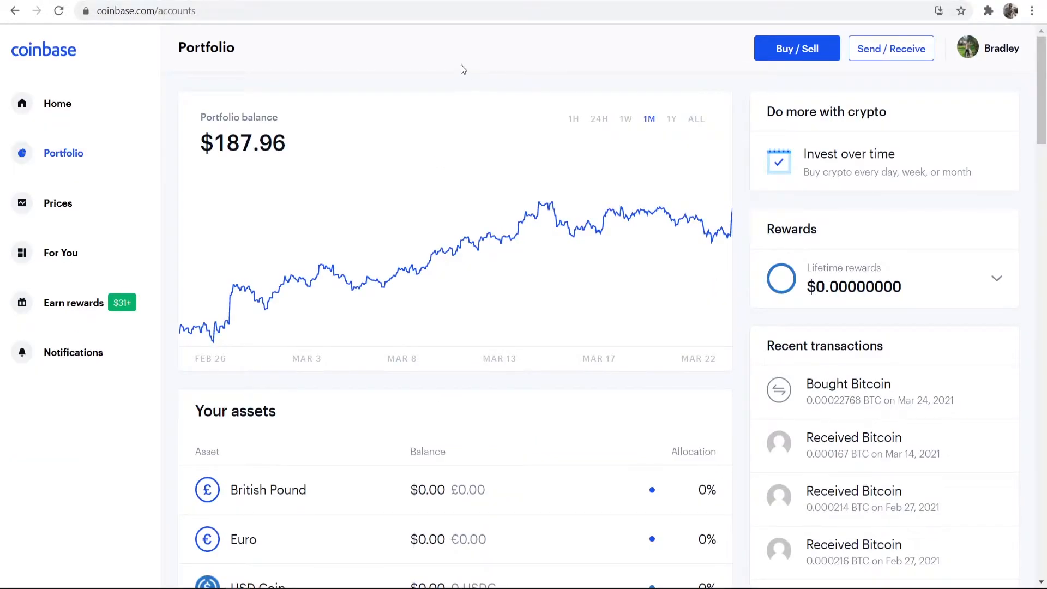
{"action": "left_click", "coordinate": [796, 48]}
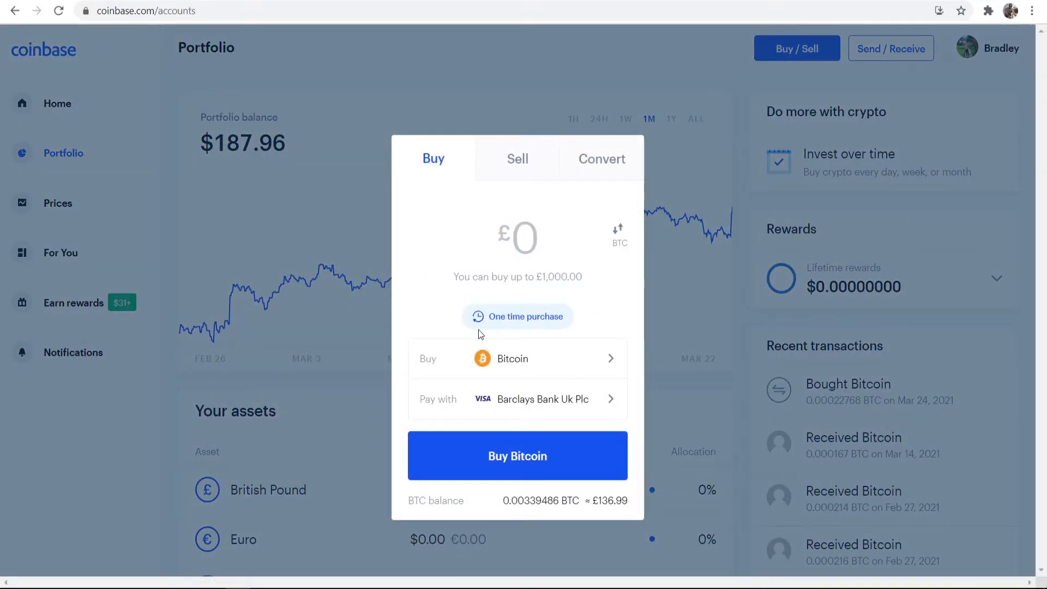
Step: Show the Repeat this purchase frequency choices from the One time purchase option
{"action": "left_click", "coordinate": [516, 316]}
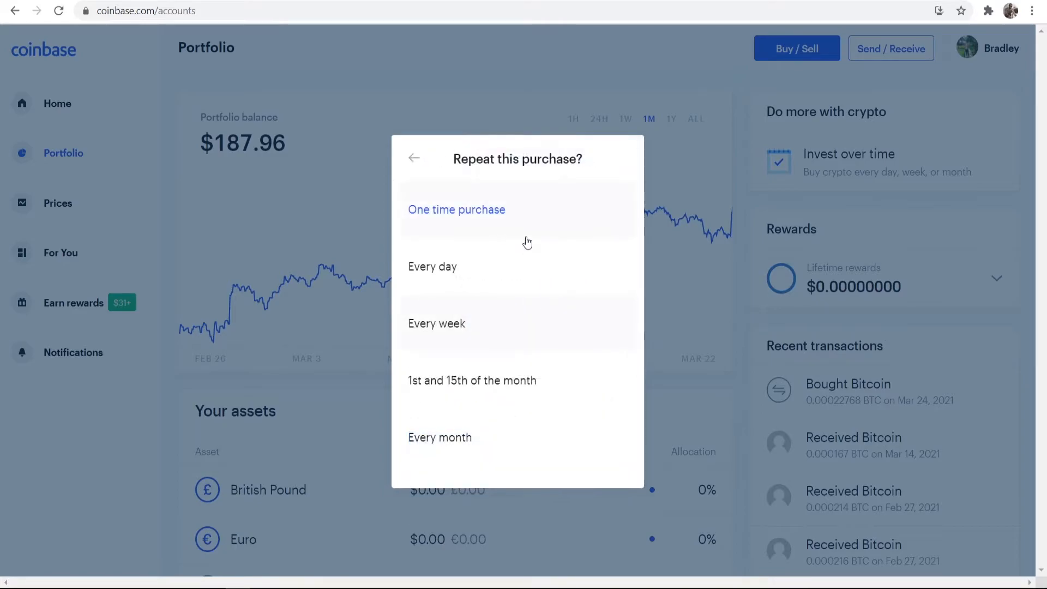
{"action": "mouse_move", "coordinate": [436, 215]}
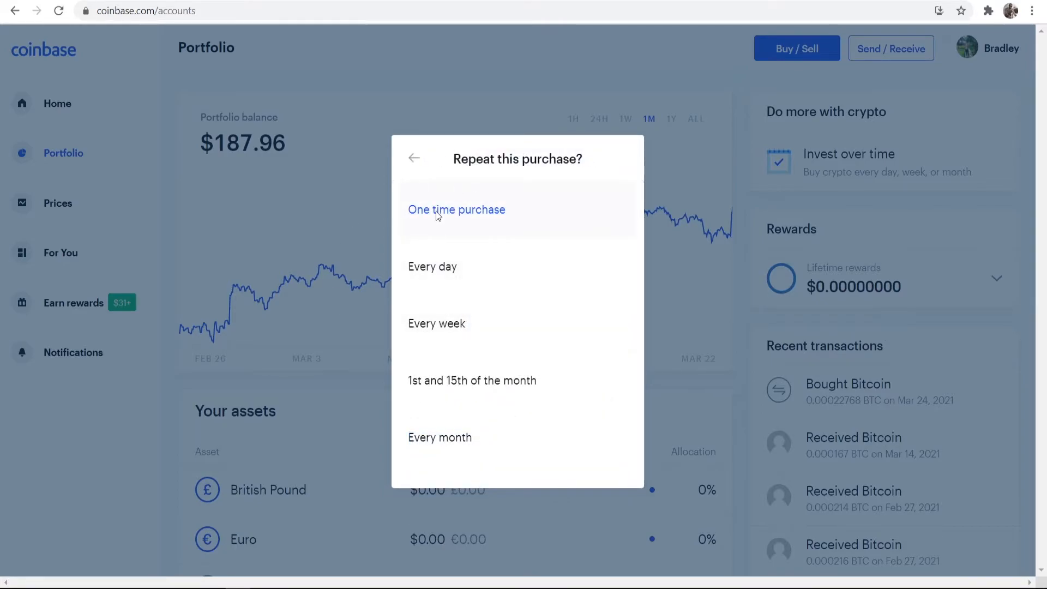
{"action": "mouse_move", "coordinate": [443, 256]}
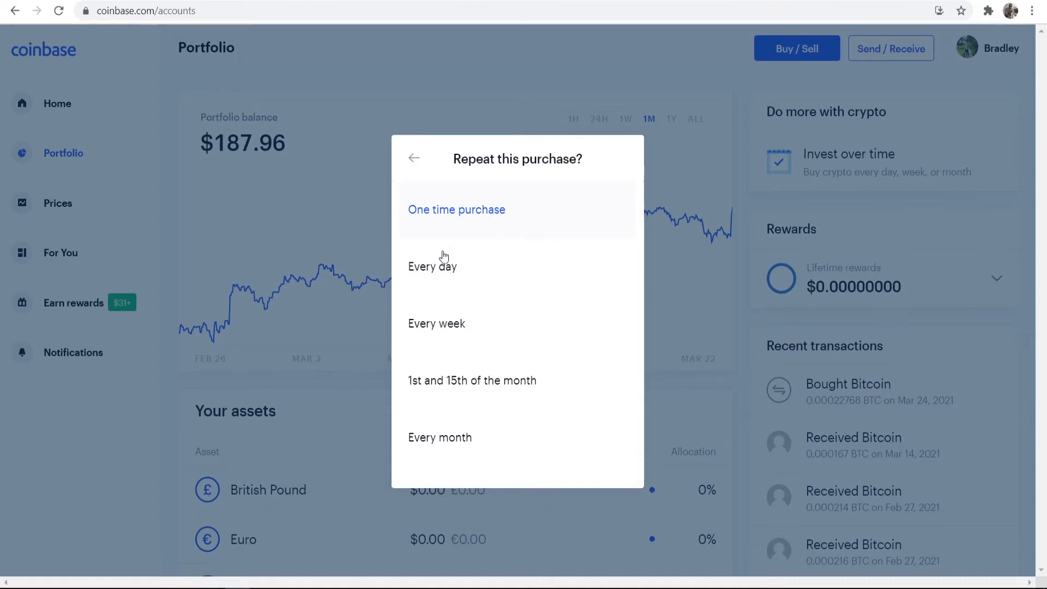
{"action": "mouse_move", "coordinate": [466, 400]}
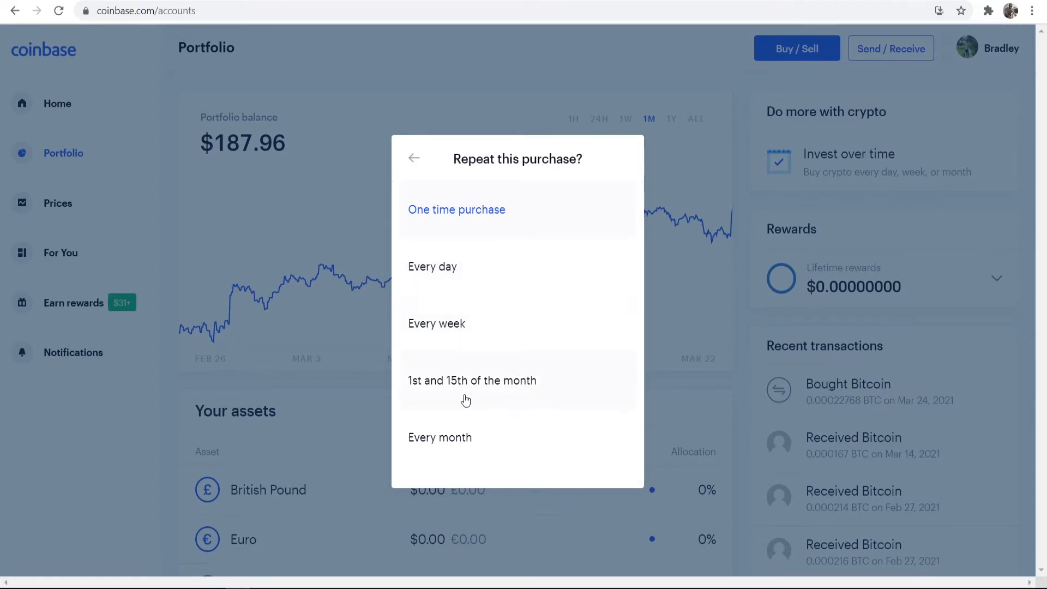
{"action": "mouse_move", "coordinate": [493, 469]}
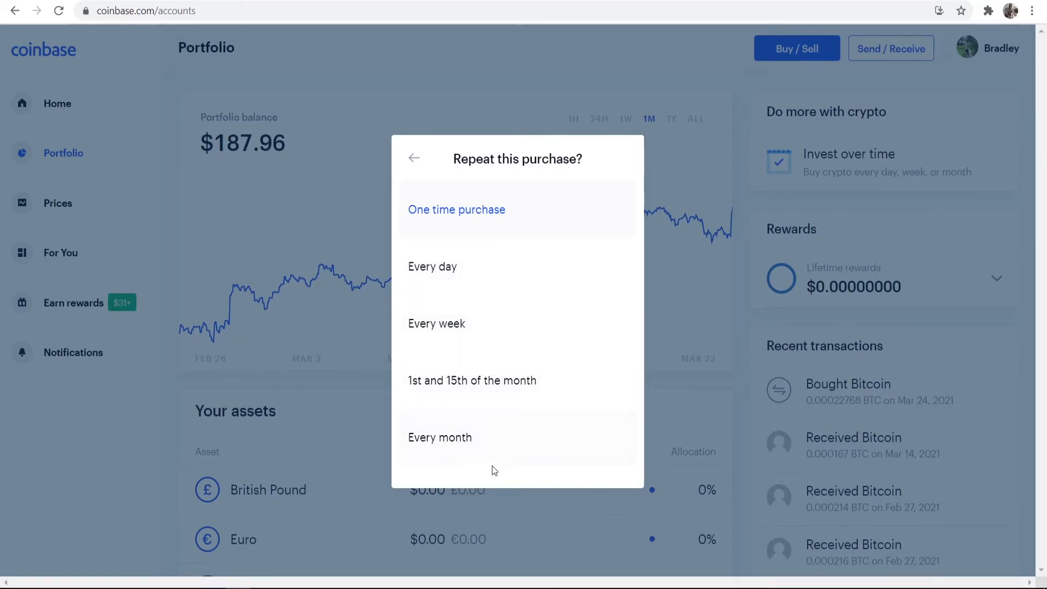
Step: Make the Bitcoin buy repeat every month with a £100 amount
{"action": "left_click", "coordinate": [440, 437]}
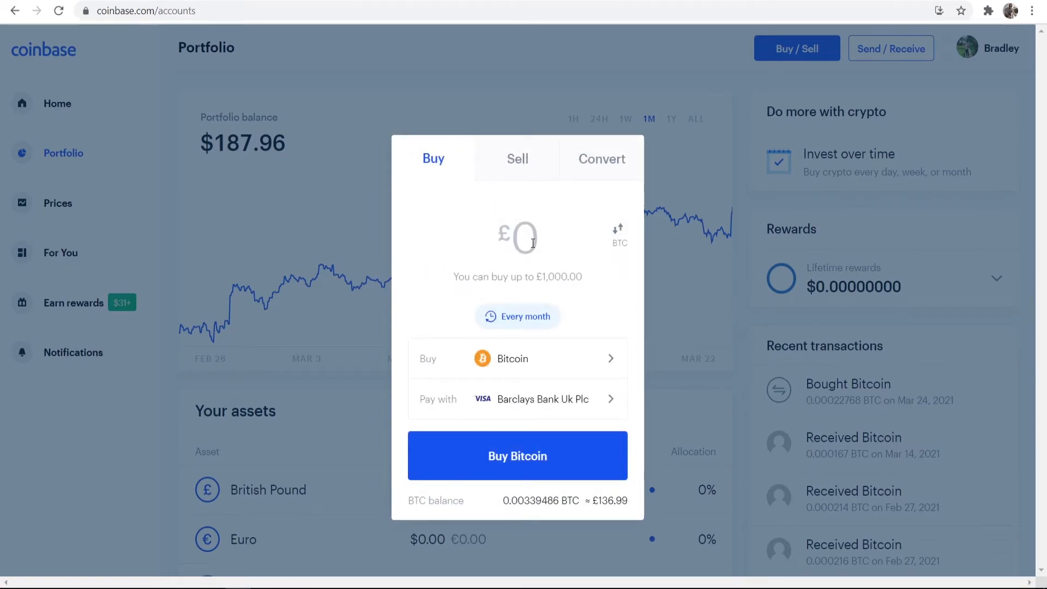
{"action": "type", "text": "100"}
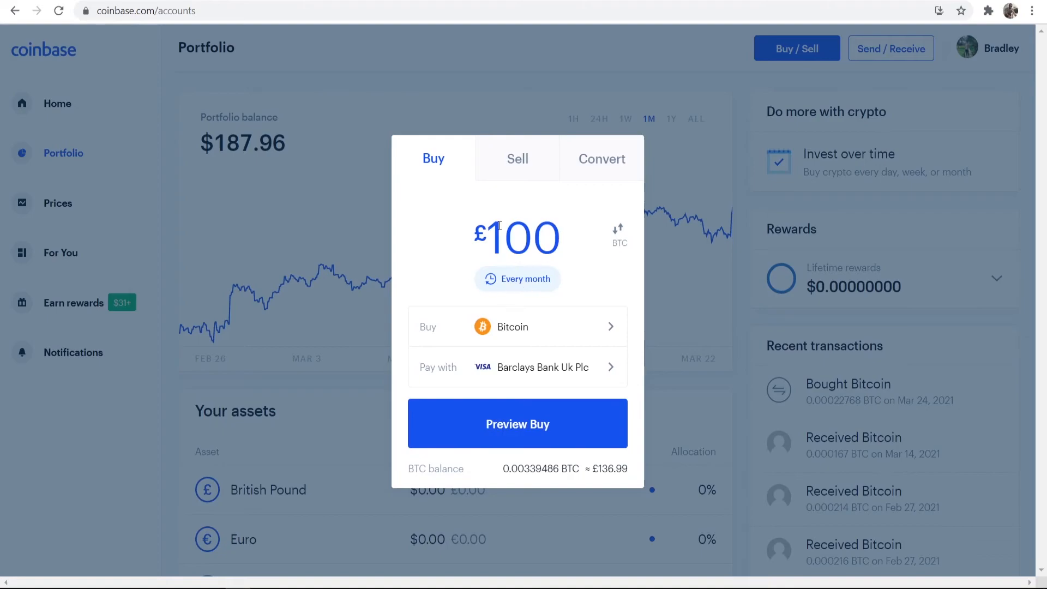
{"action": "mouse_move", "coordinate": [530, 412]}
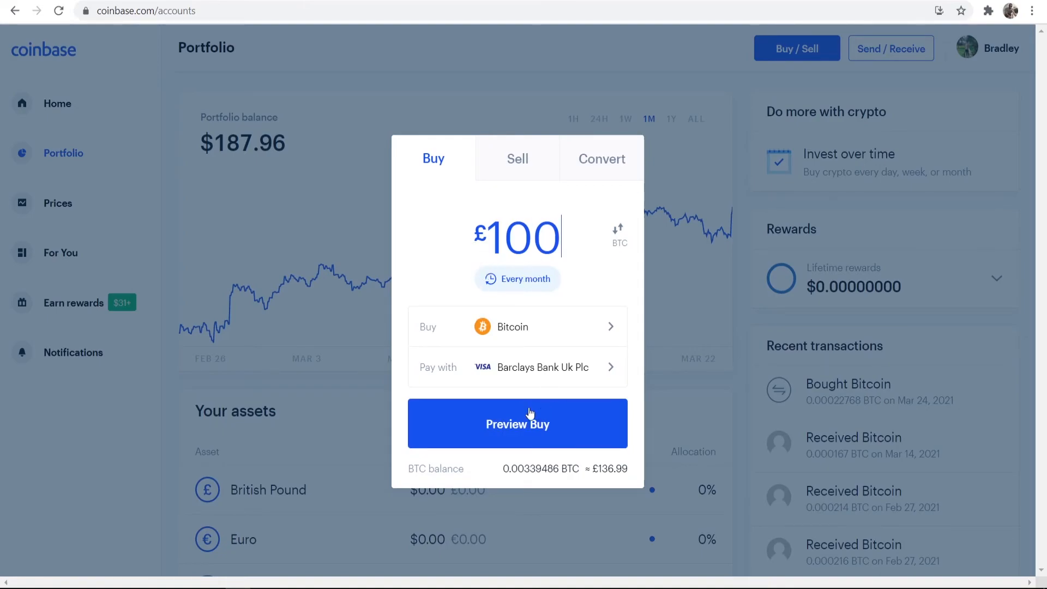
{"action": "mouse_move", "coordinate": [441, 276]}
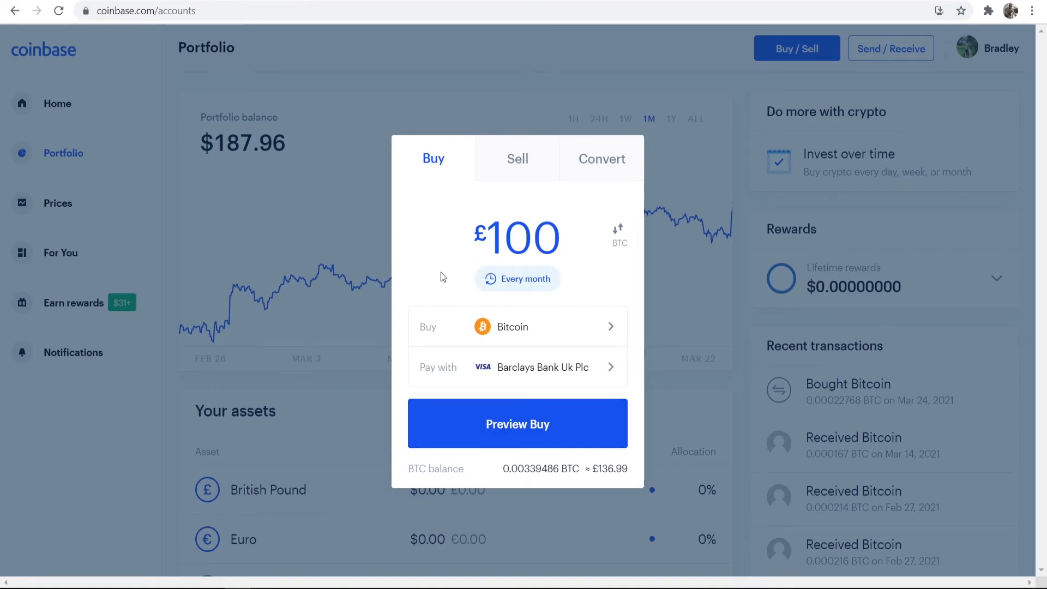